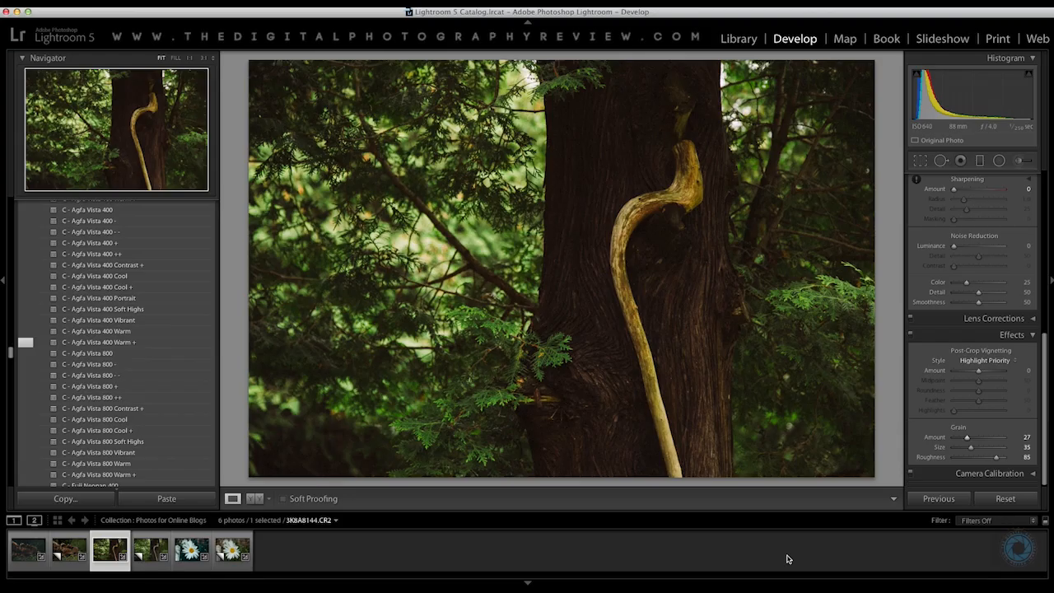
pyautogui.moveTo(284, 501)
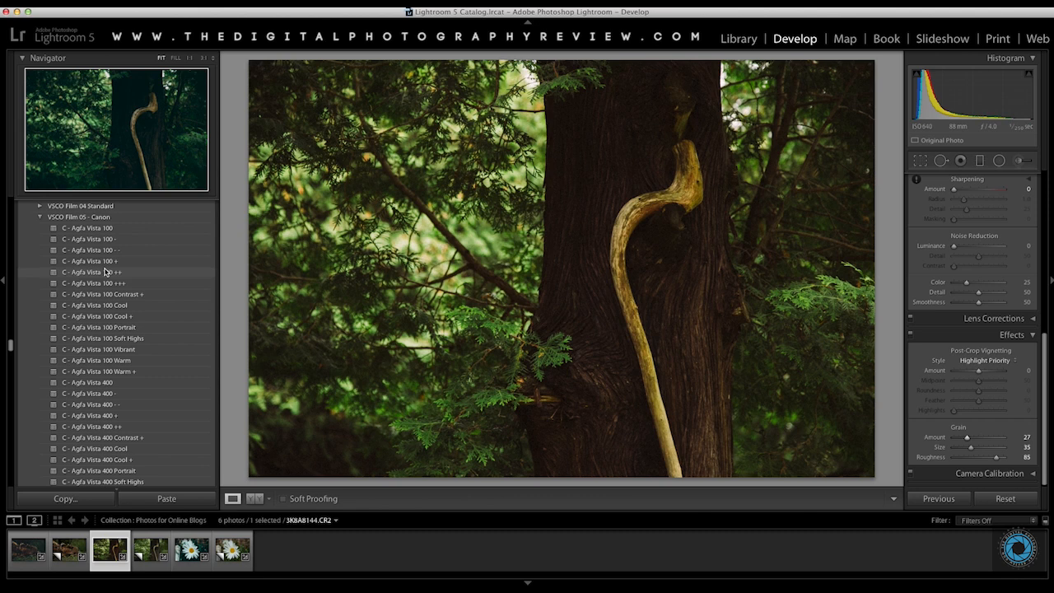
# - Apply the C - Agfa Vista 400 Warm preset to the walking-stick photo
pyautogui.scroll(-3)
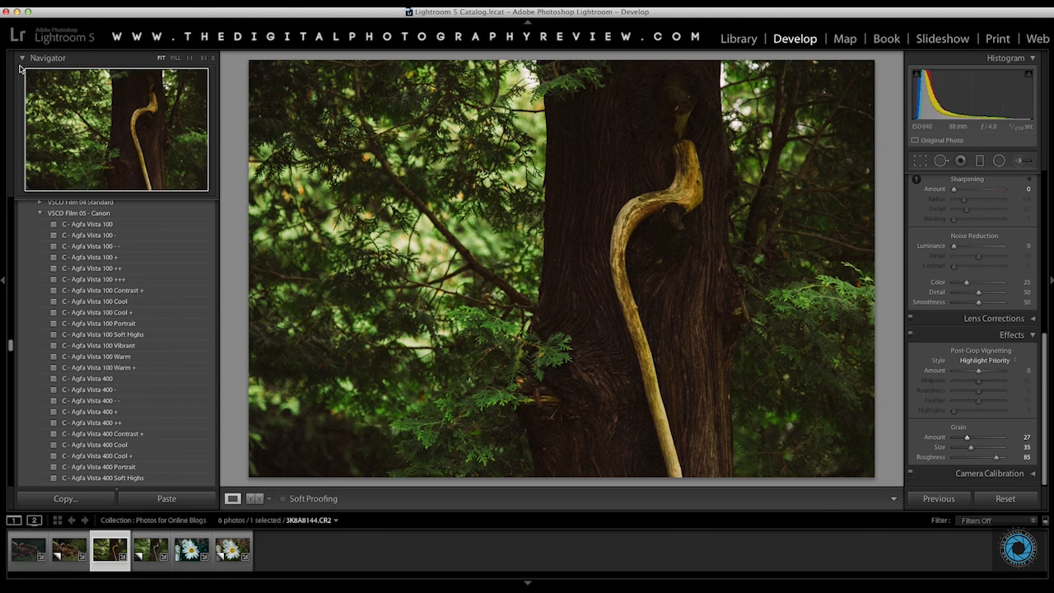
pyautogui.click(23, 57)
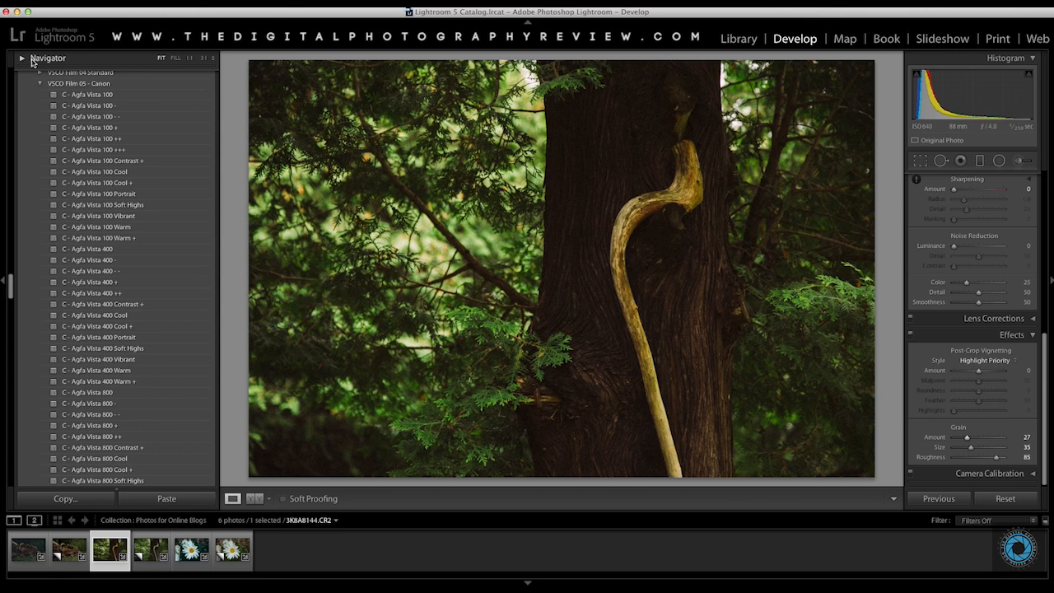
pyautogui.click(23, 57)
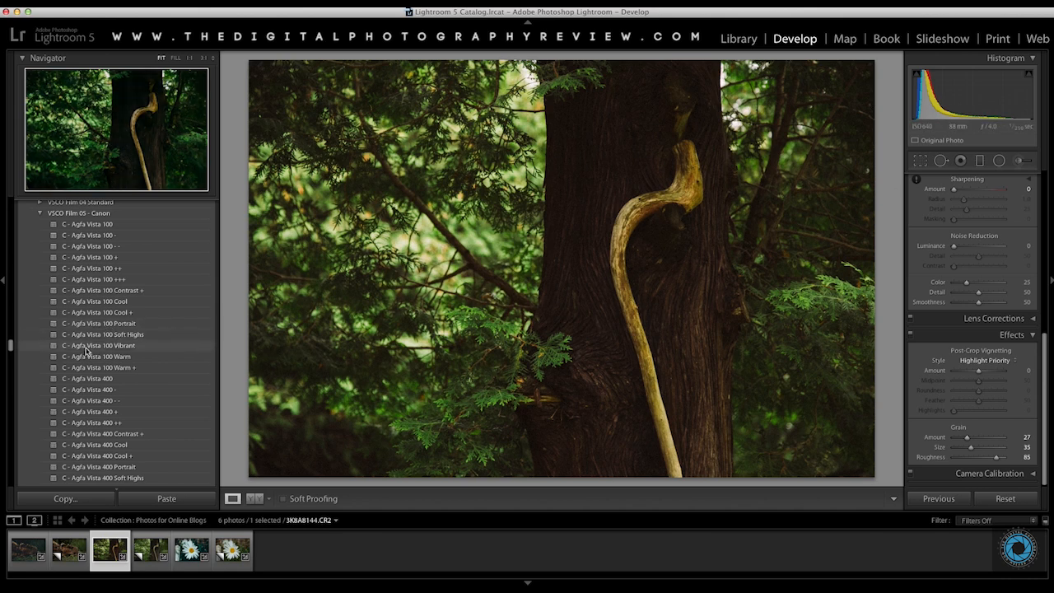
pyautogui.scroll(-3)
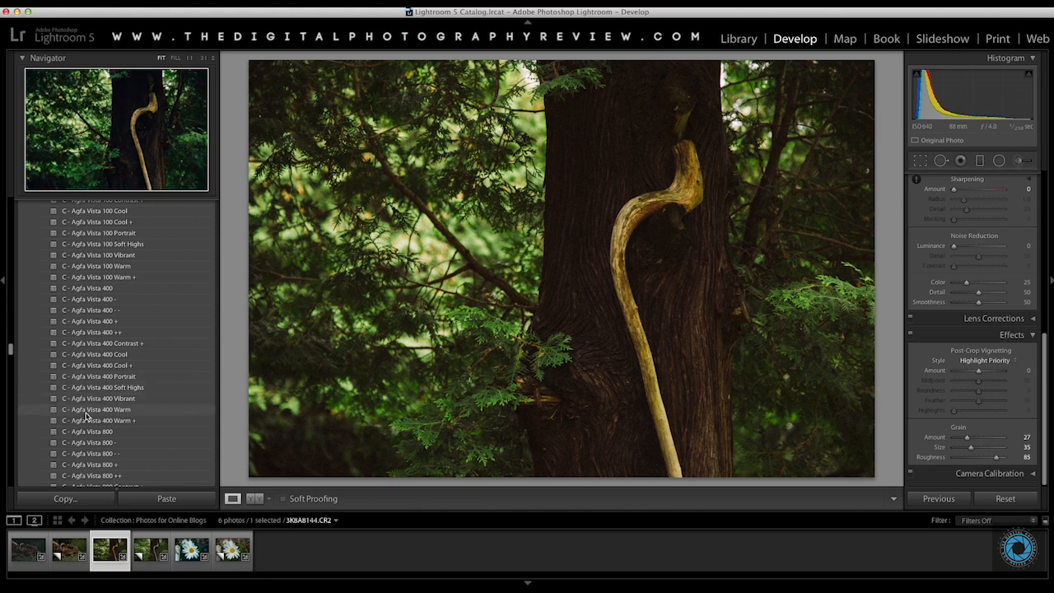
pyautogui.click(95, 409)
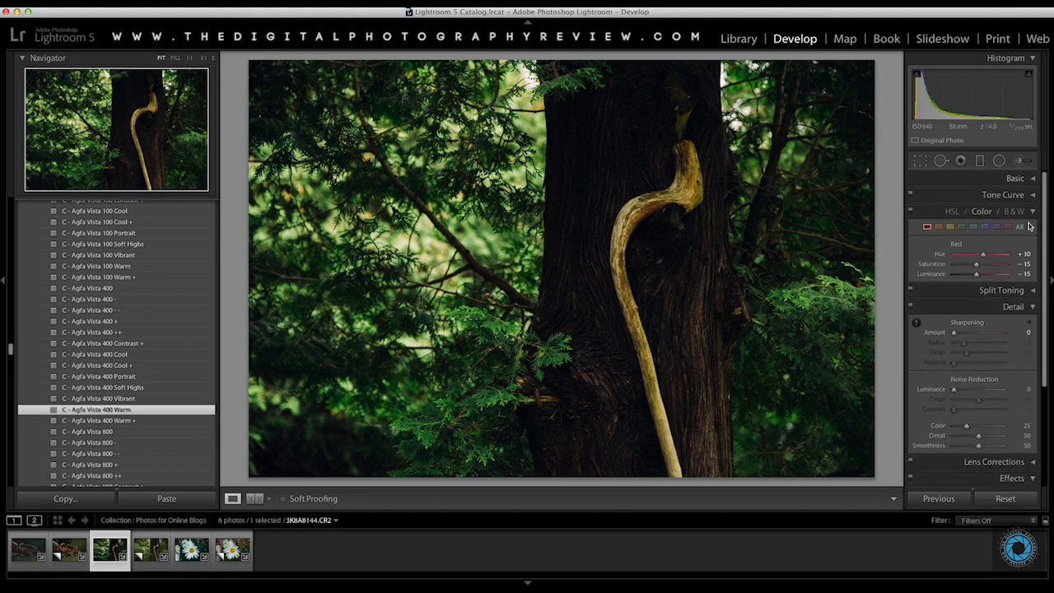
# - Collapse the HSL and Effects panels and expand the Basic panel
pyautogui.click(1012, 277)
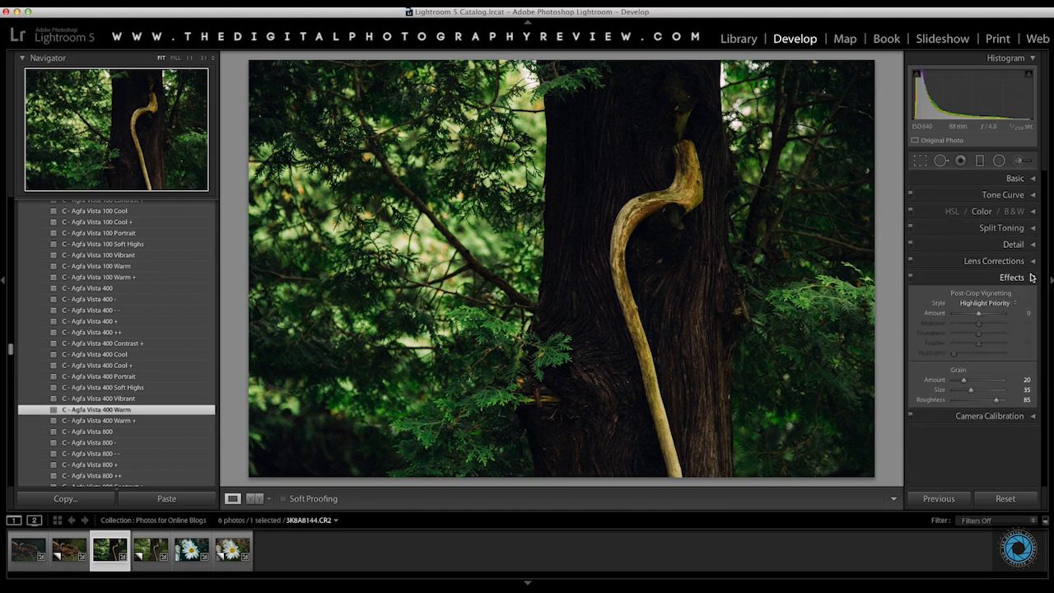
pyautogui.click(1011, 277)
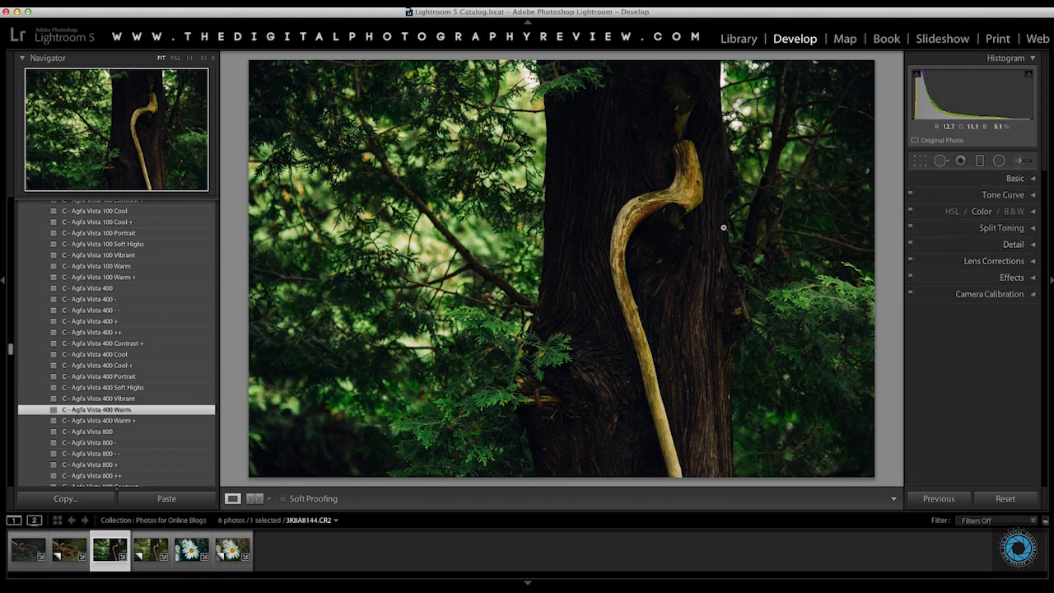
pyautogui.moveTo(1014, 328)
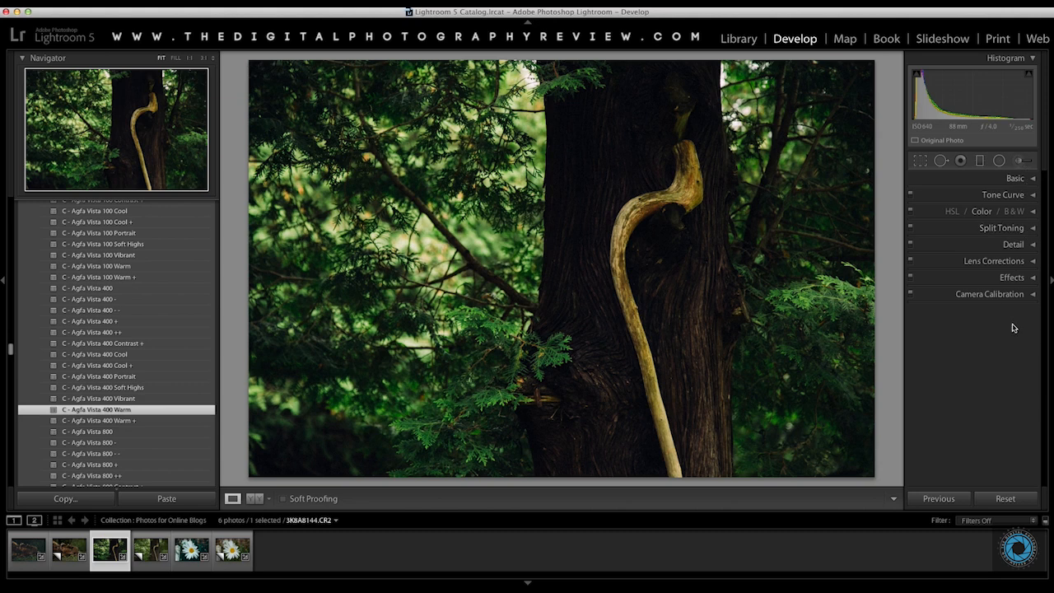
pyautogui.click(1015, 177)
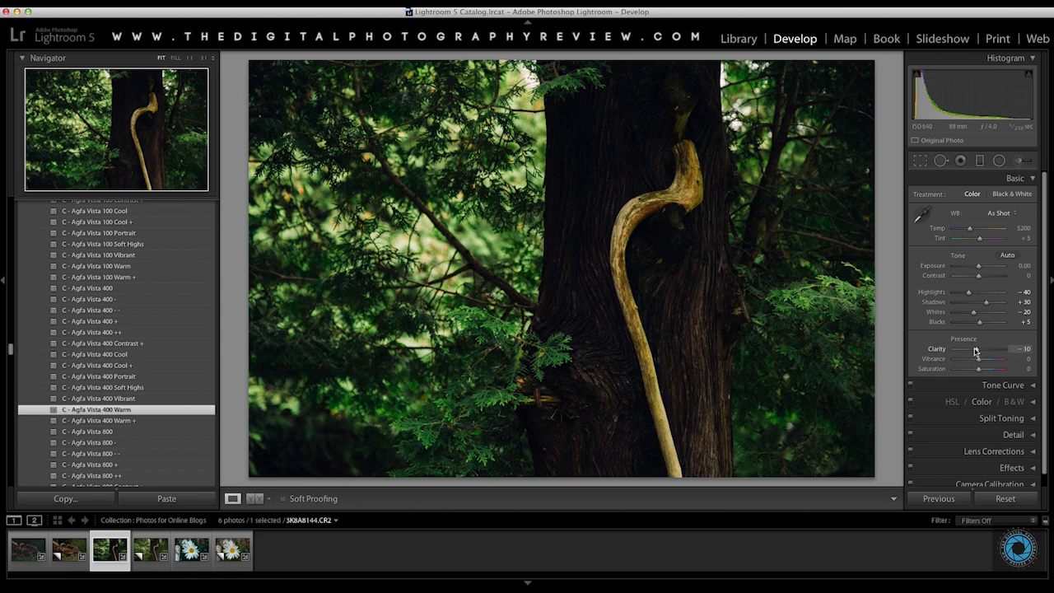
pyautogui.moveTo(978, 350)
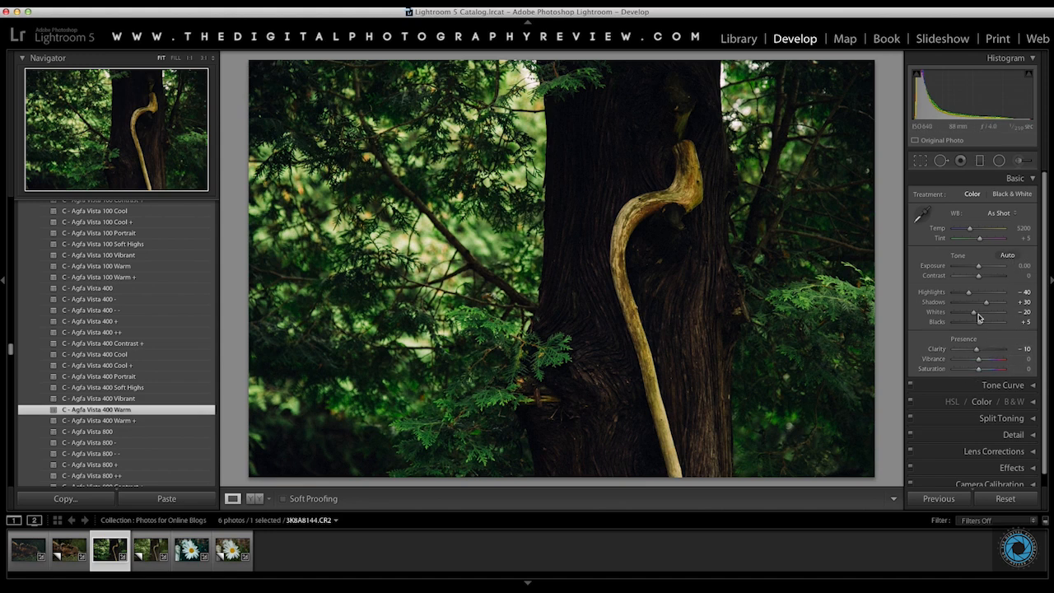
# - Inspect the preset's Tone Curve in the Red, Green and Blue channels, then collapse it
pyautogui.click(1016, 178)
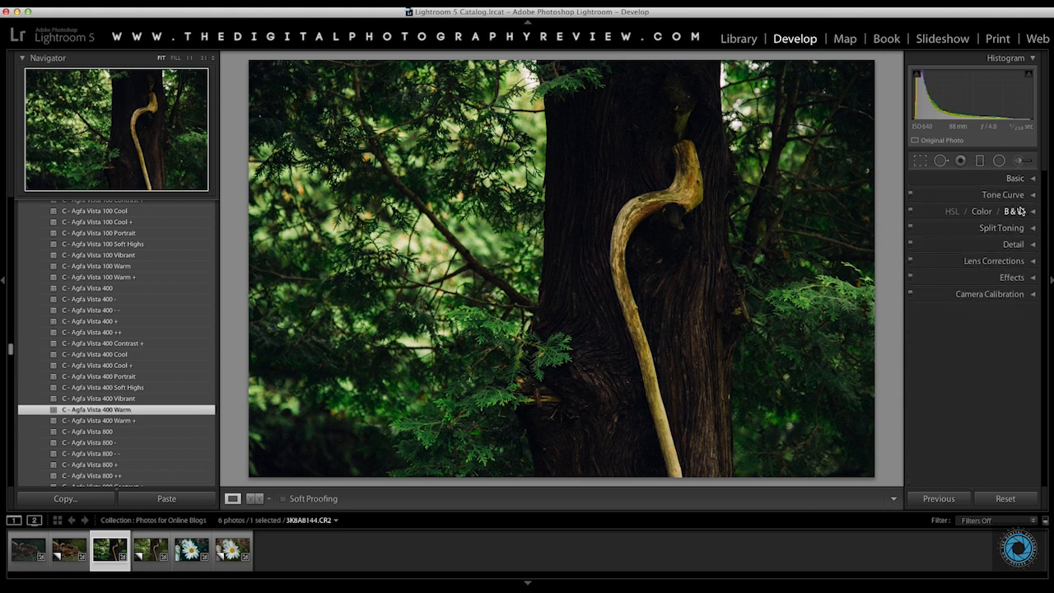
pyautogui.click(1003, 194)
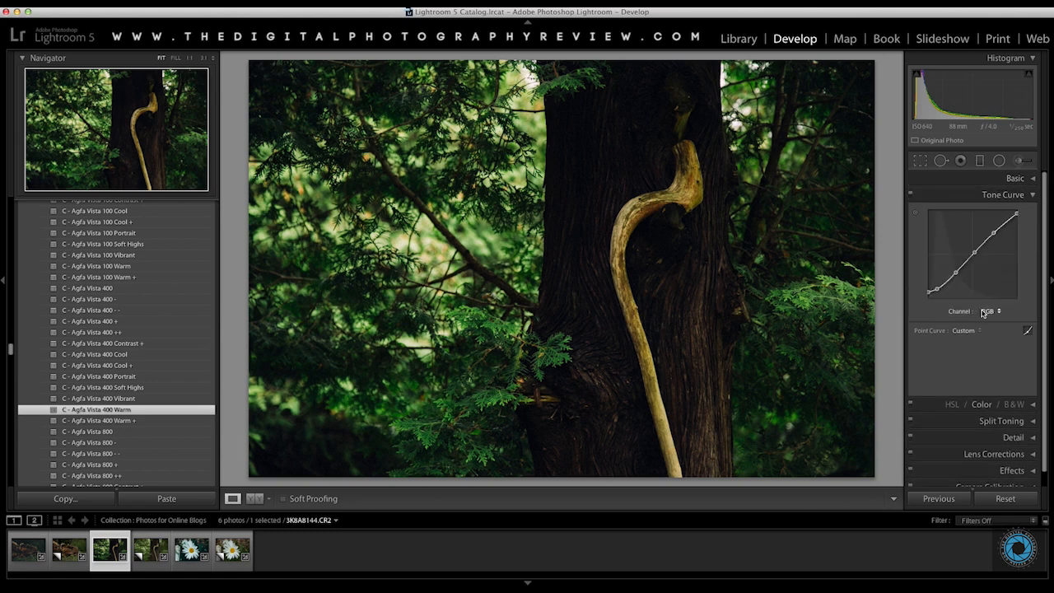
pyautogui.click(988, 311)
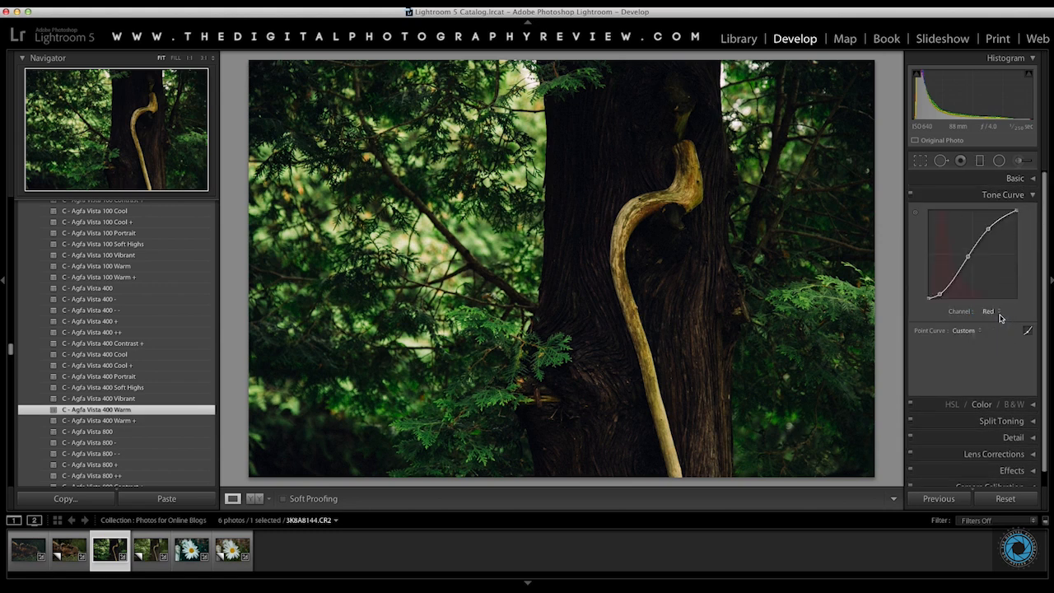
pyautogui.click(988, 311)
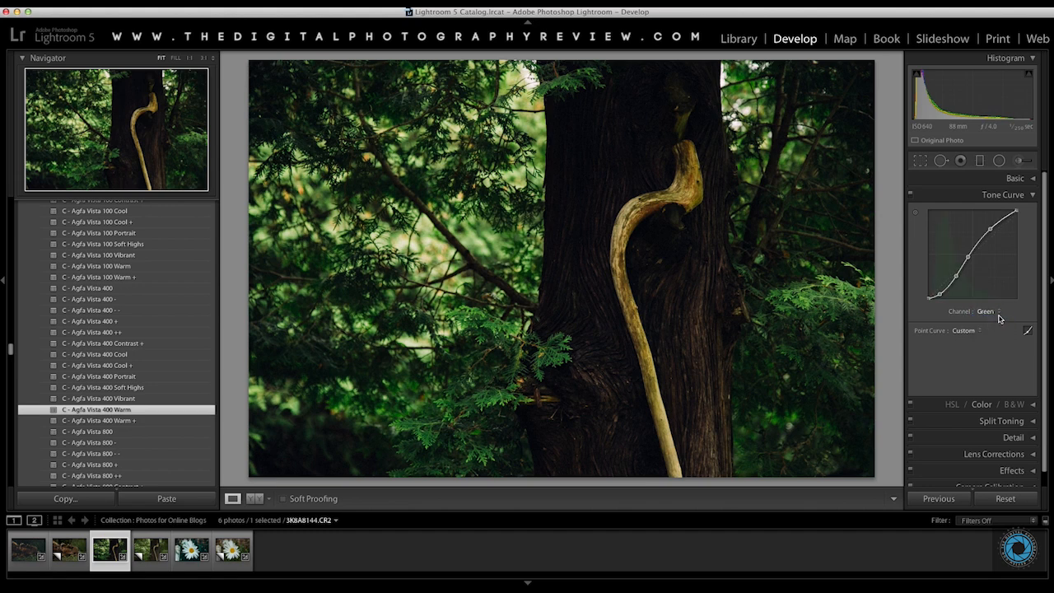
pyautogui.click(985, 310)
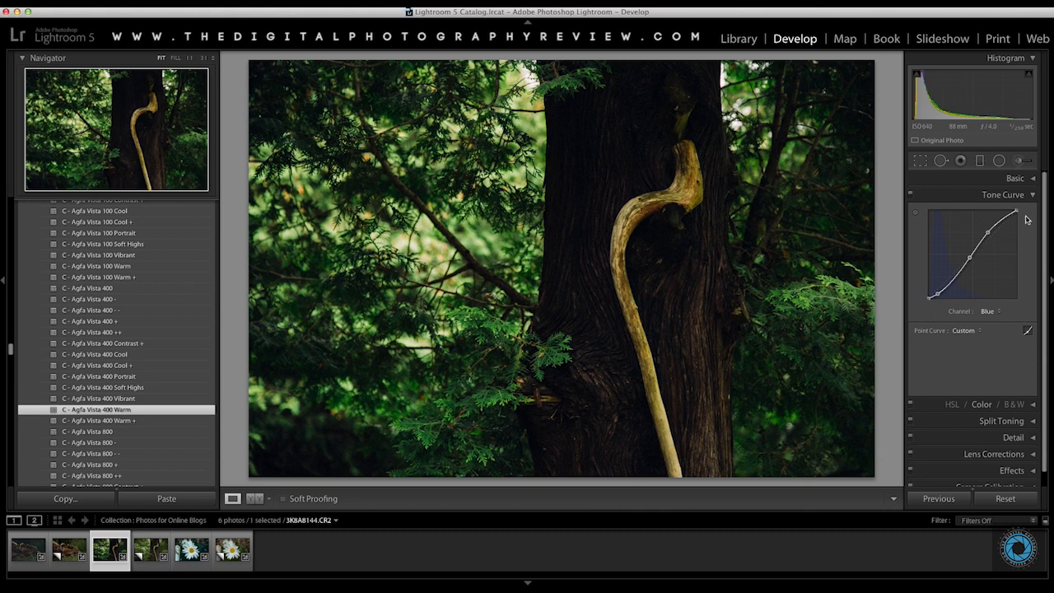
pyautogui.click(1002, 194)
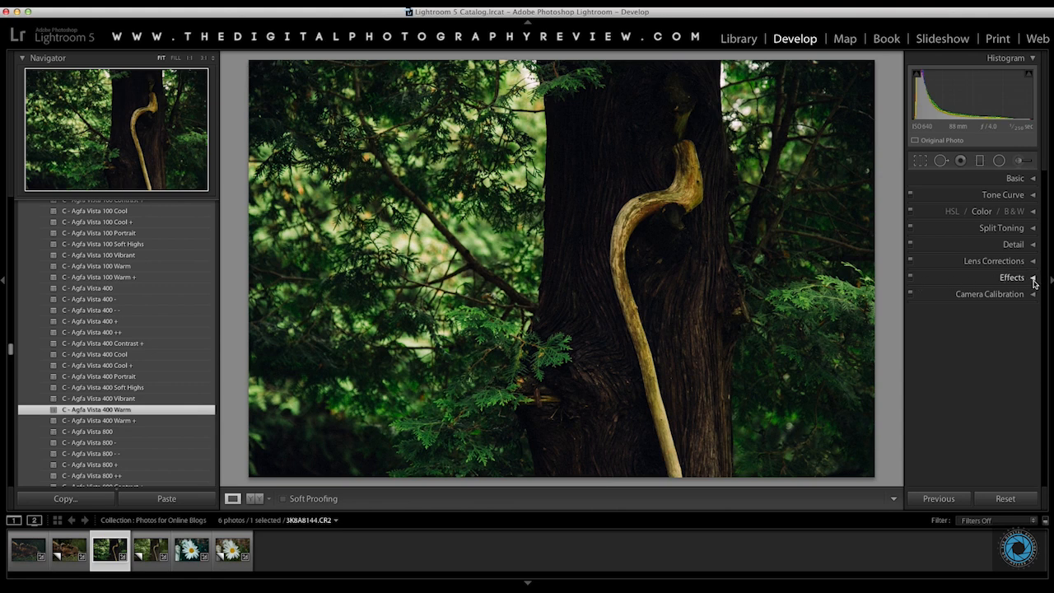
# - Test heavier grain, then settle on Amount 33, Size 9 and Roughness 45
pyautogui.click(1011, 277)
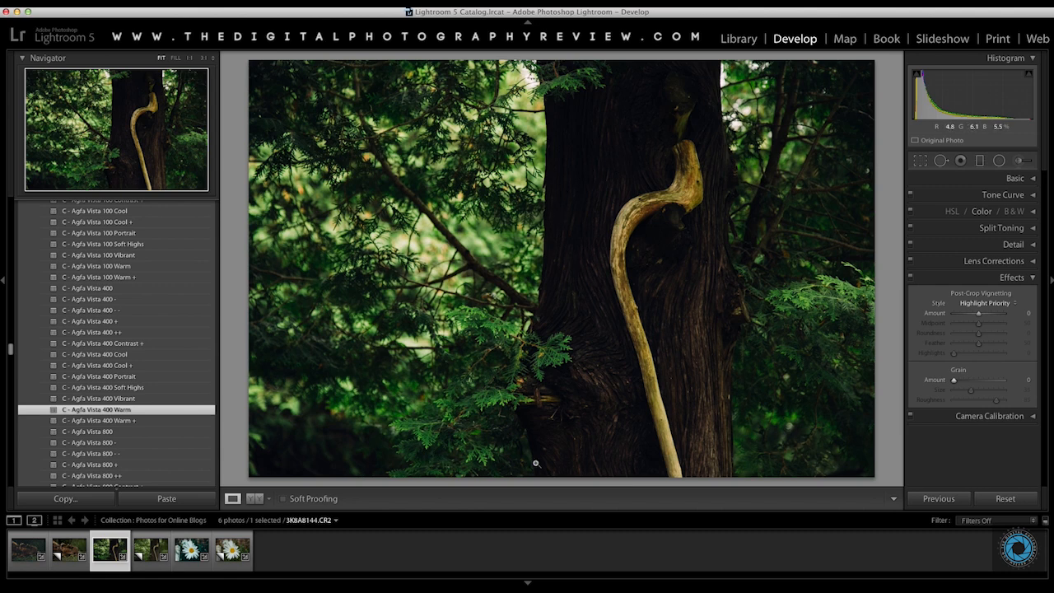
pyautogui.moveTo(955, 379); pyautogui.dragTo(996, 379)
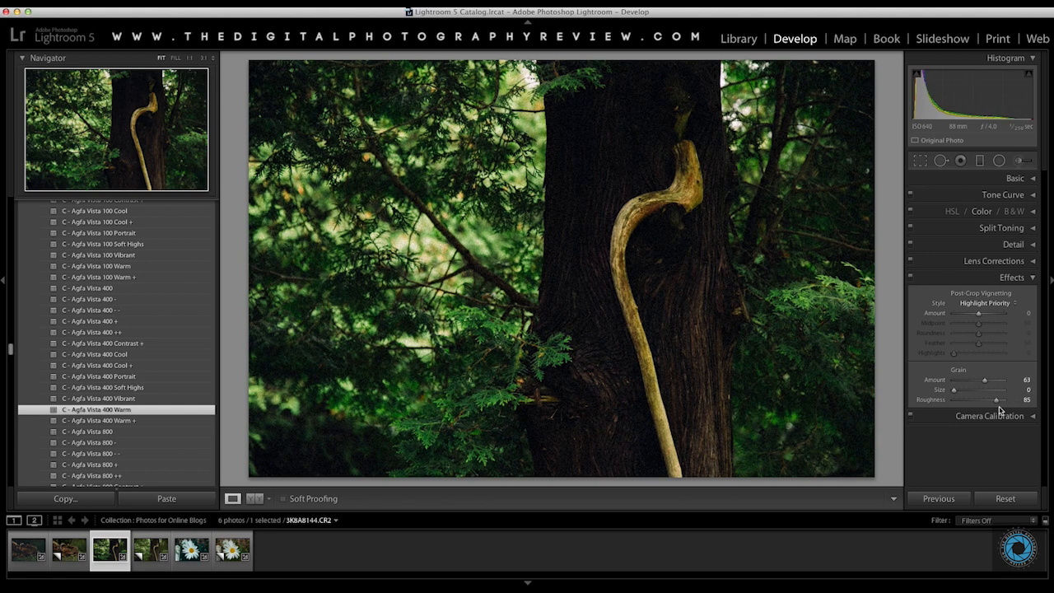
pyautogui.moveTo(994, 399); pyautogui.dragTo(1012, 400)
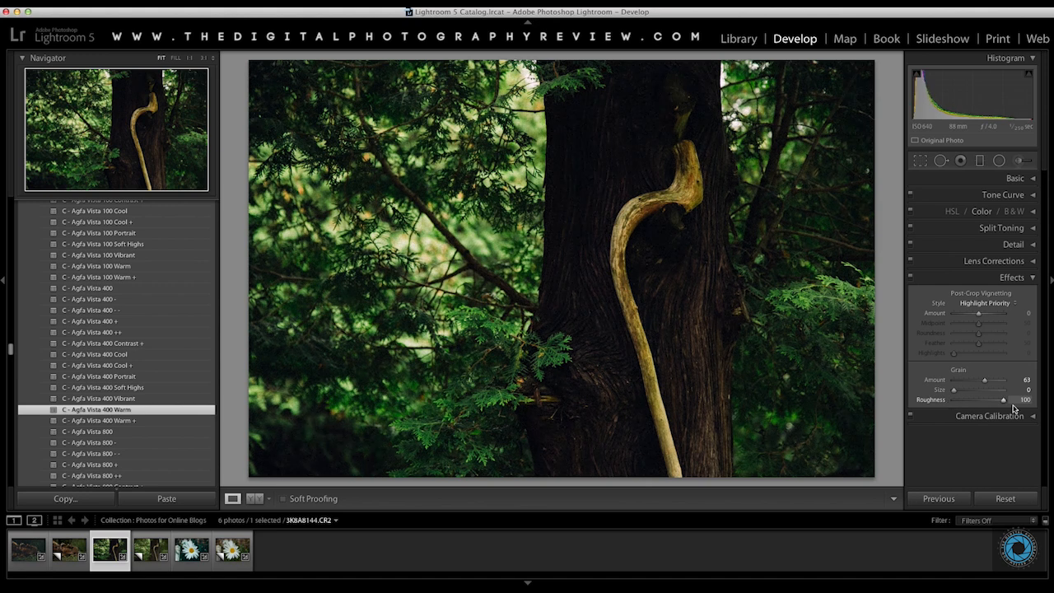
pyautogui.moveTo(1003, 399); pyautogui.dragTo(965, 399)
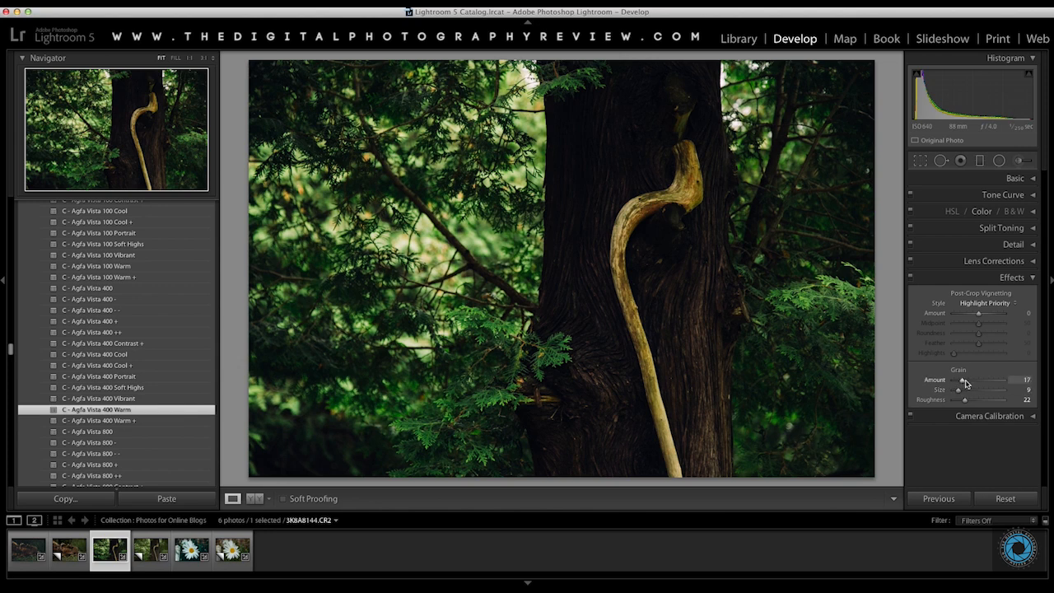
pyautogui.moveTo(963, 380); pyautogui.dragTo(970, 379)
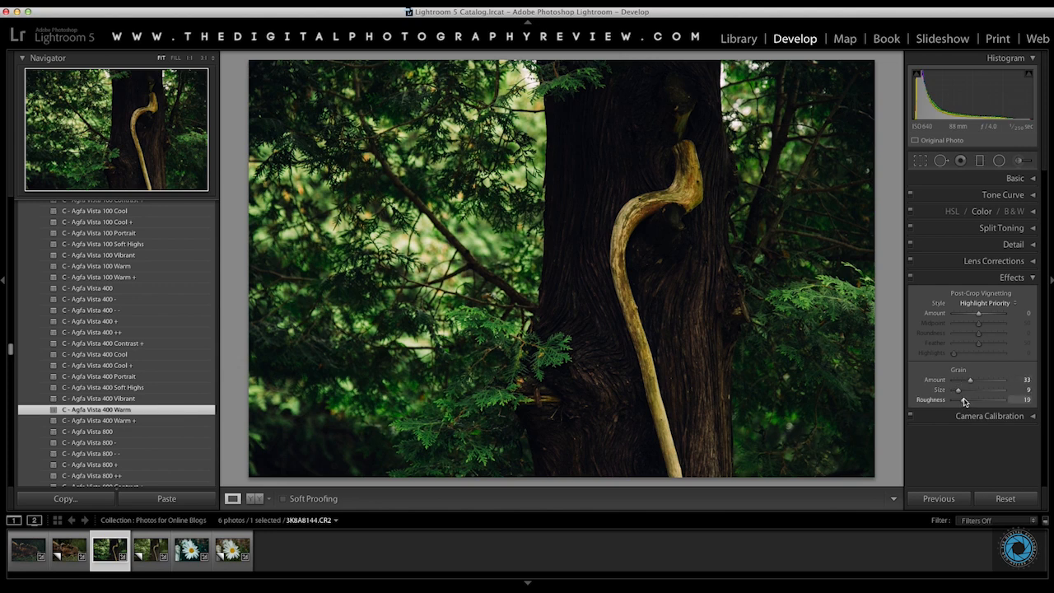
pyautogui.moveTo(963, 399); pyautogui.dragTo(1003, 399)
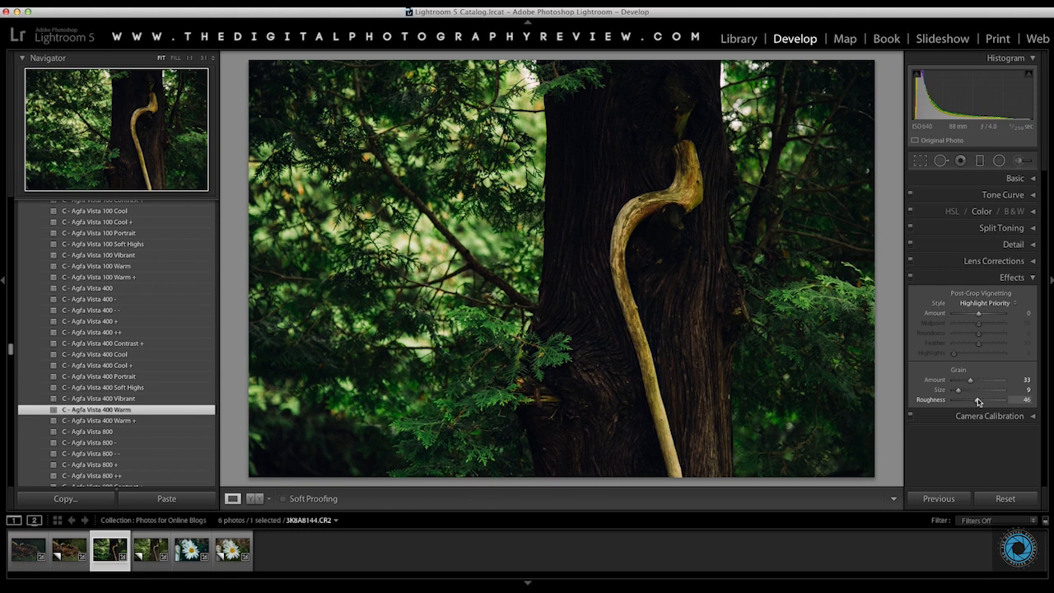
pyautogui.moveTo(978, 399); pyautogui.dragTo(976, 400)
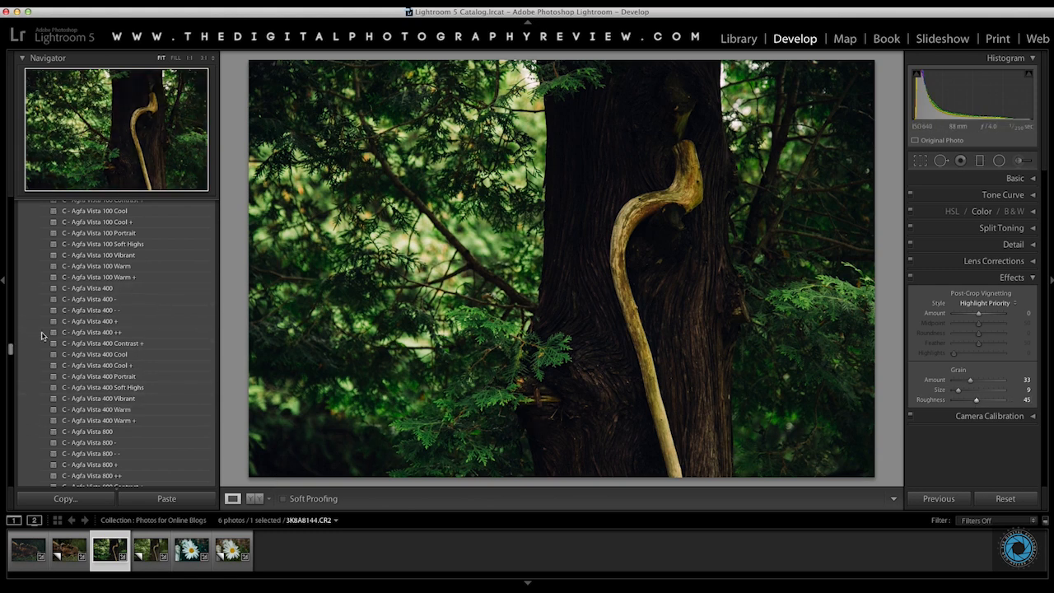
pyautogui.moveTo(653, 342)
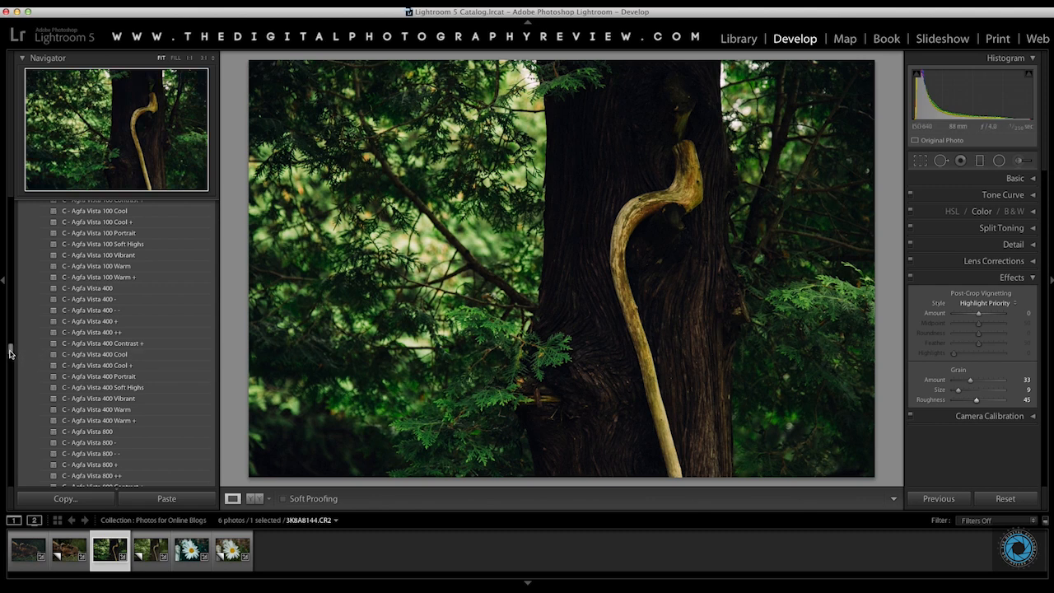
# - Try Kodak Royal Gold 400 +++ and Warm, settling on Kodak Royal Gold 400 Warm +
pyautogui.scroll(-3)
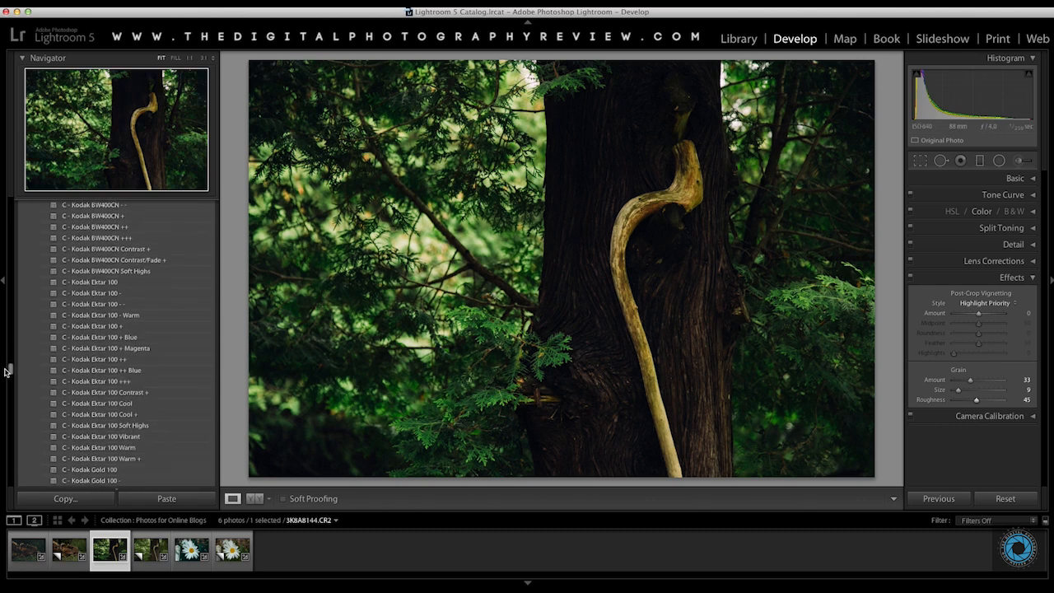
pyautogui.scroll(-3)
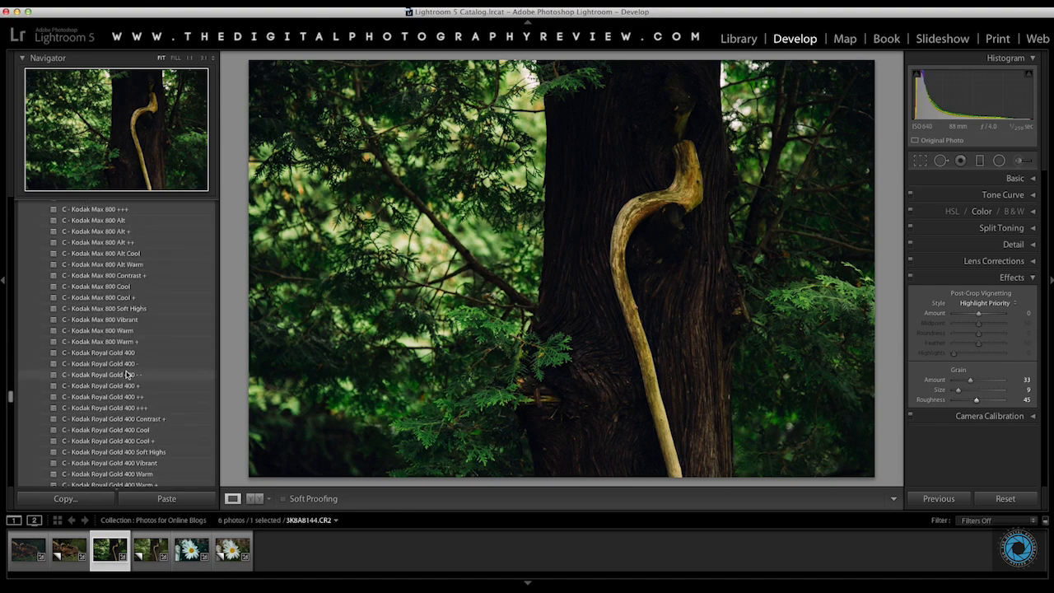
pyautogui.scroll(-3)
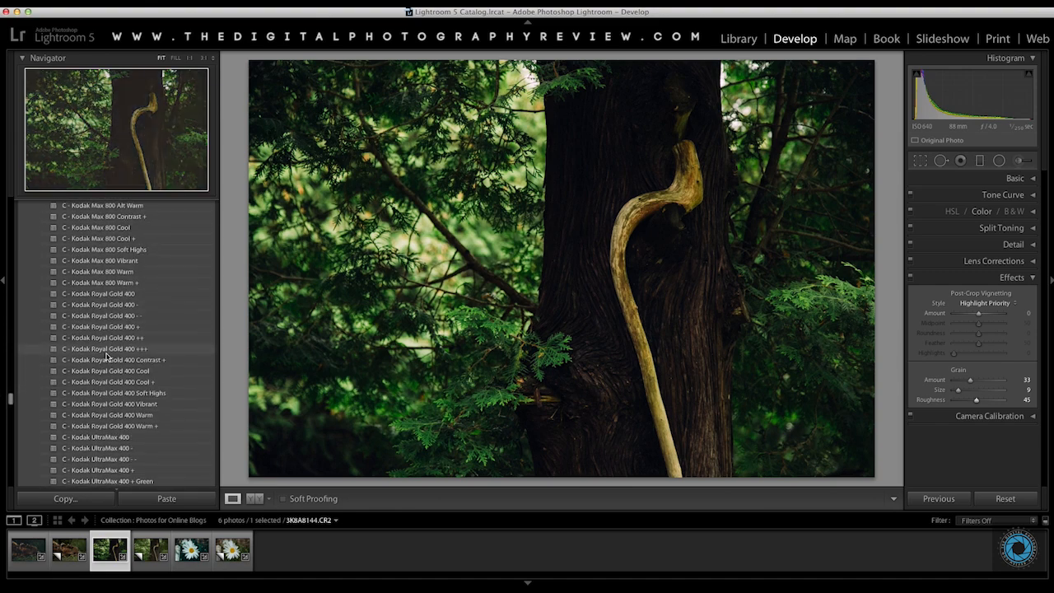
pyautogui.click(105, 349)
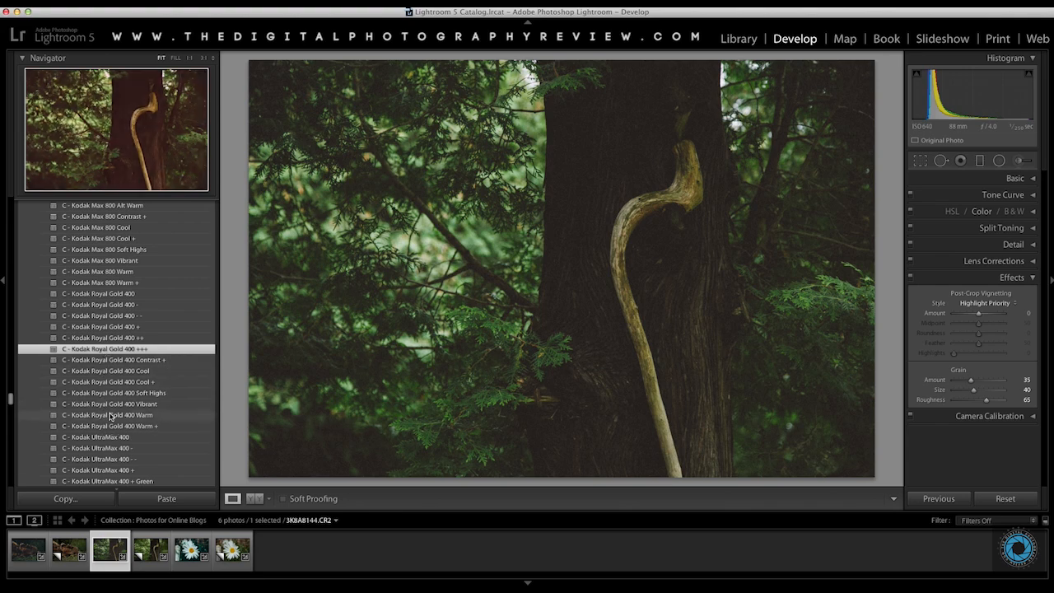
pyautogui.click(108, 414)
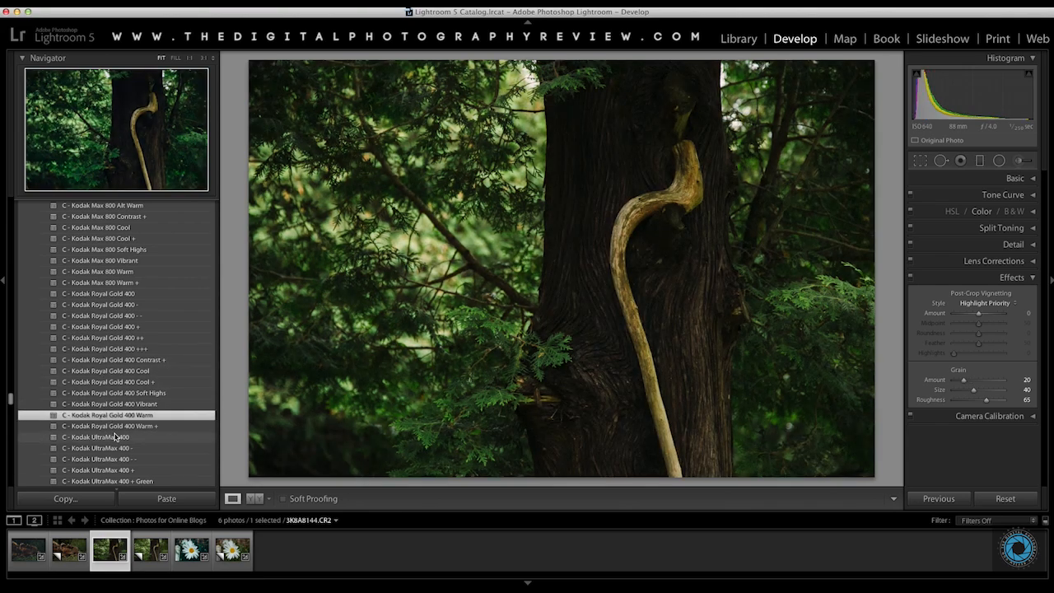
pyautogui.click(111, 426)
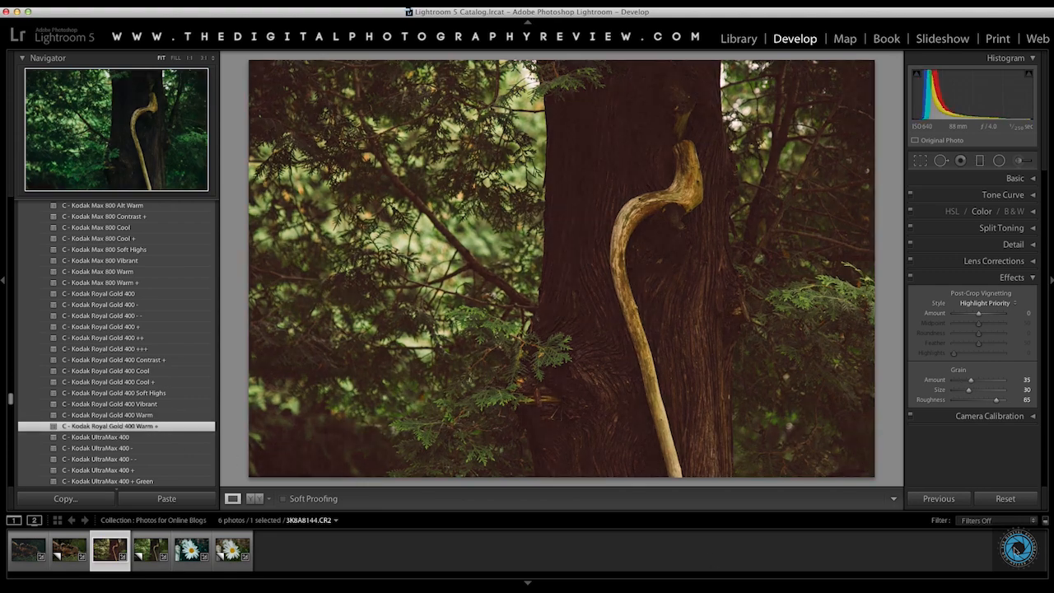
# - Check the tone curve's RGB, Red and Green channels, then collapse the Tone Curve panel
pyautogui.click(1002, 194)
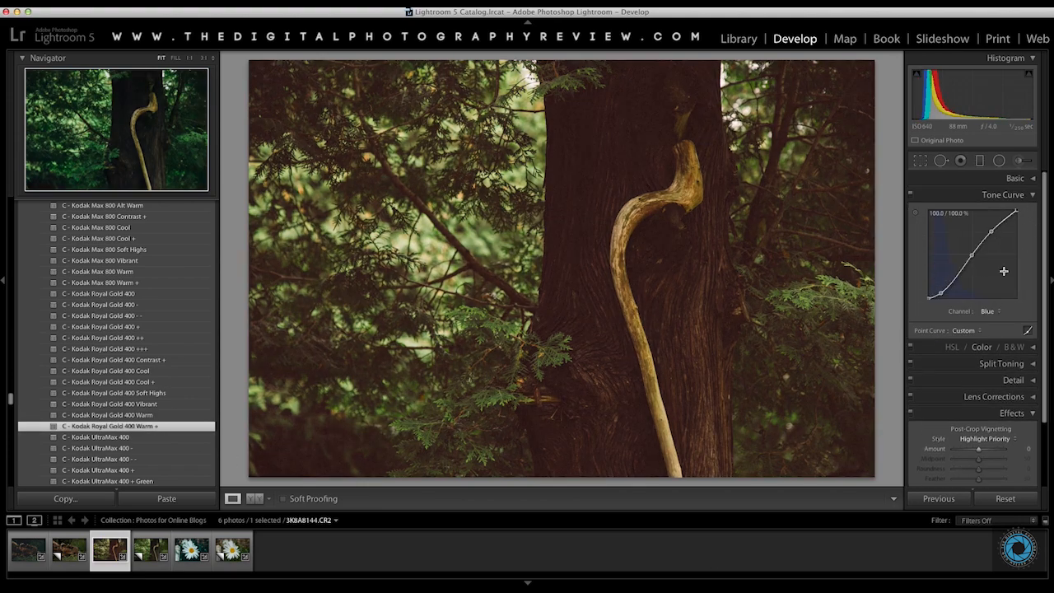
pyautogui.click(964, 330)
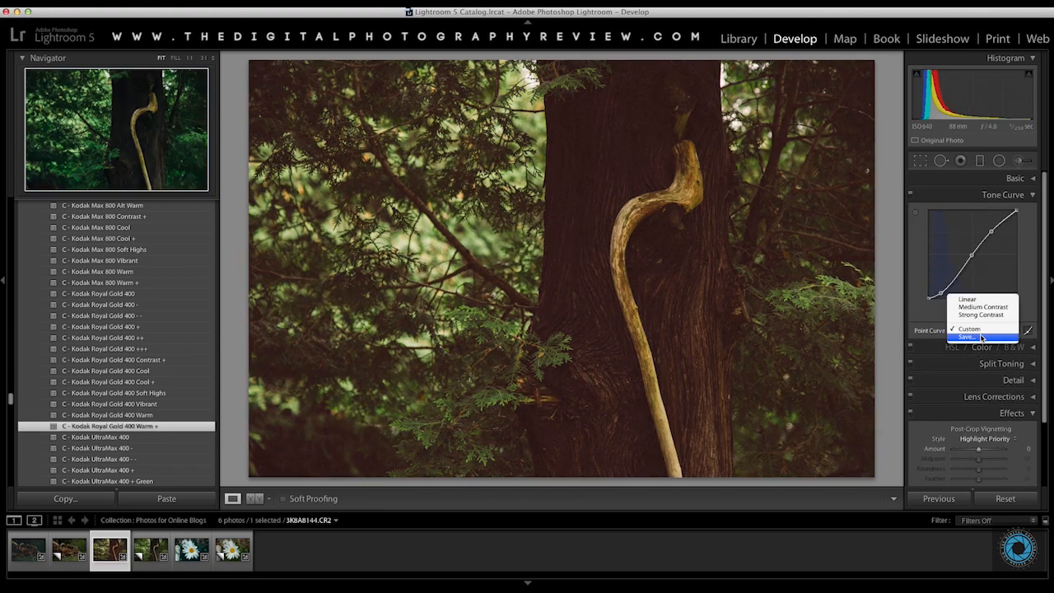
pyautogui.click(969, 328)
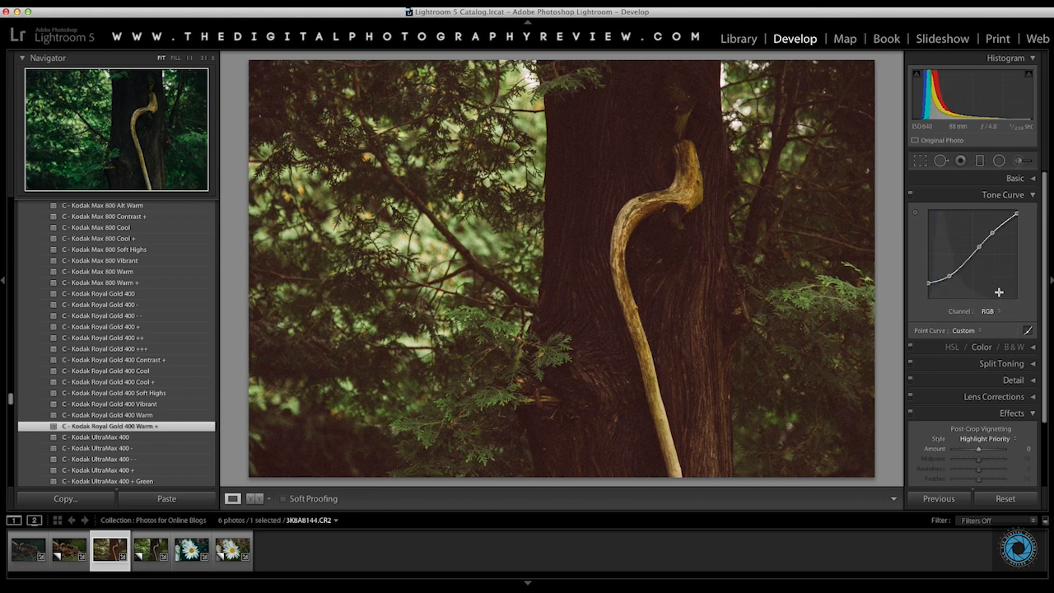
pyautogui.click(990, 311)
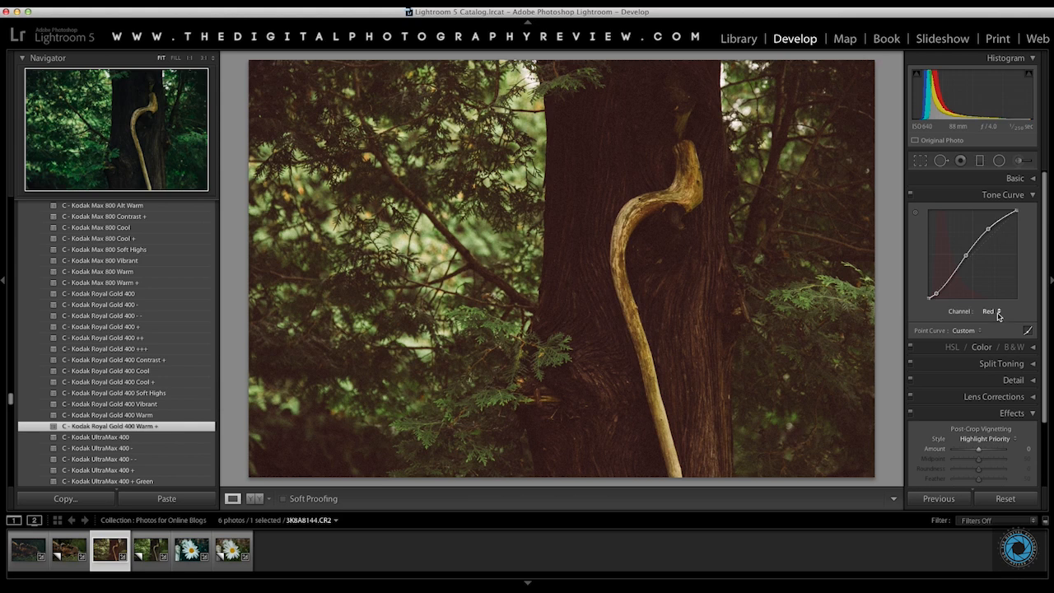
pyautogui.click(990, 311)
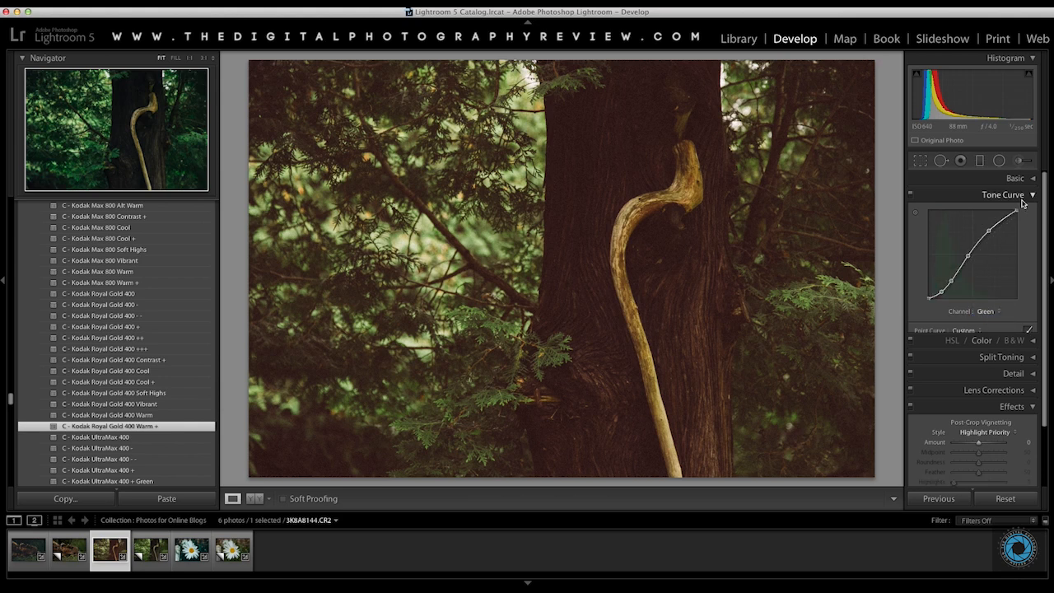
pyautogui.click(1001, 194)
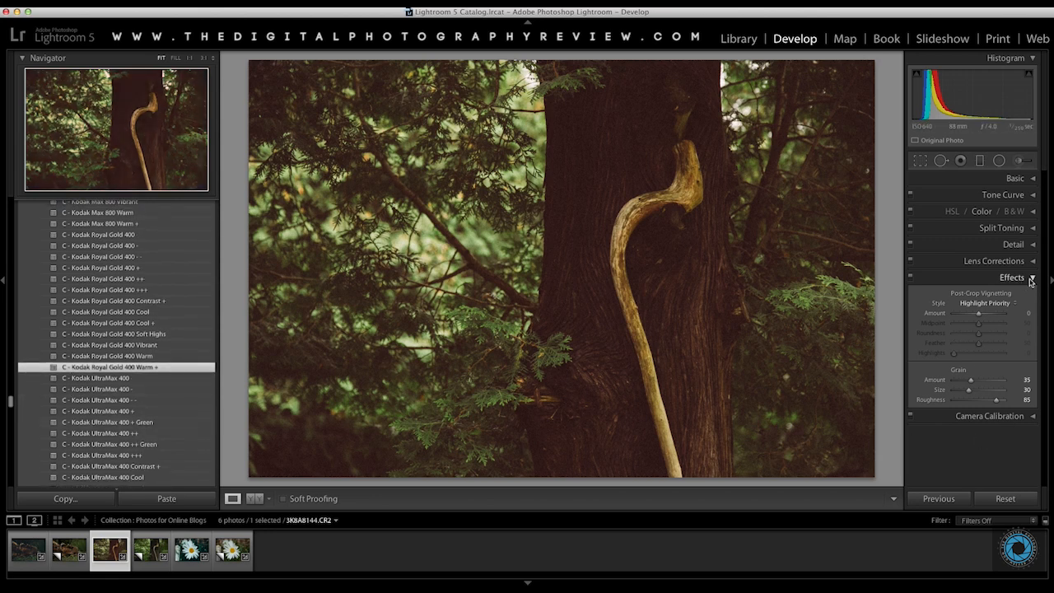
# - Collapse the Effects panel so every Develop panel is folded away
pyautogui.click(1031, 277)
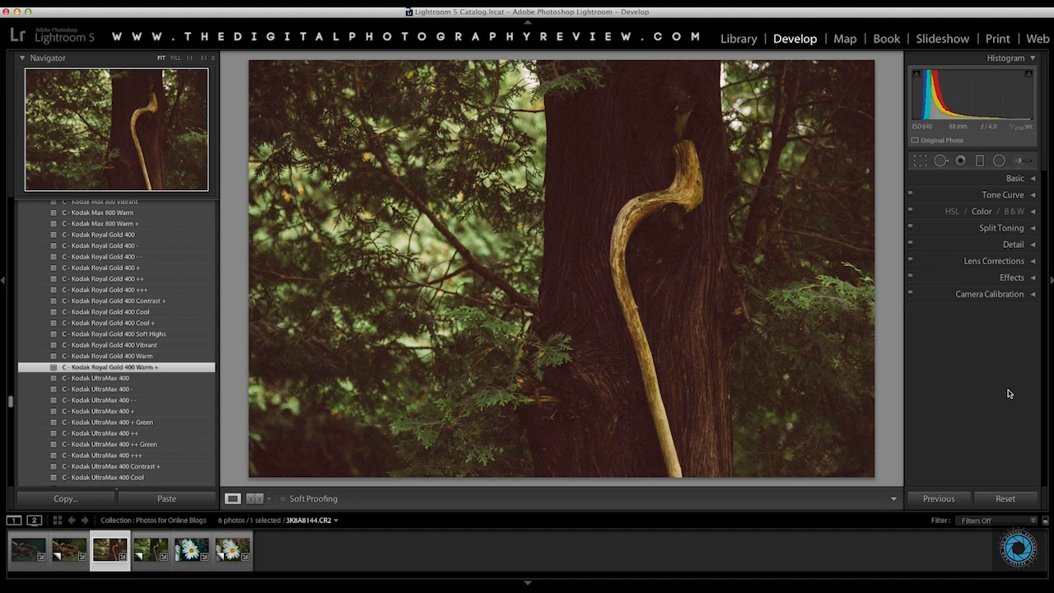
pyautogui.moveTo(991, 395)
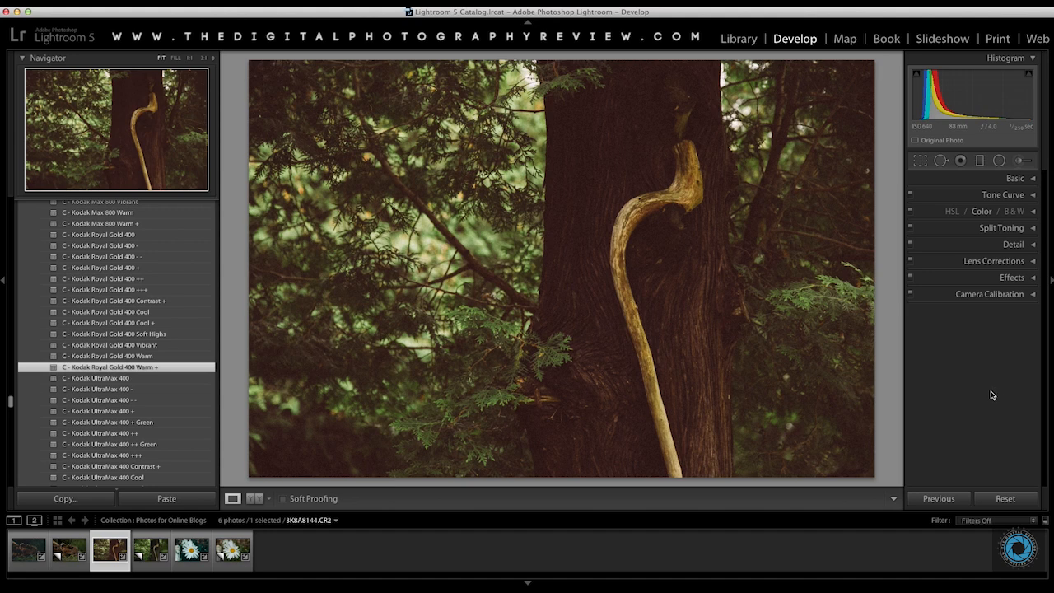
pyautogui.moveTo(972, 394)
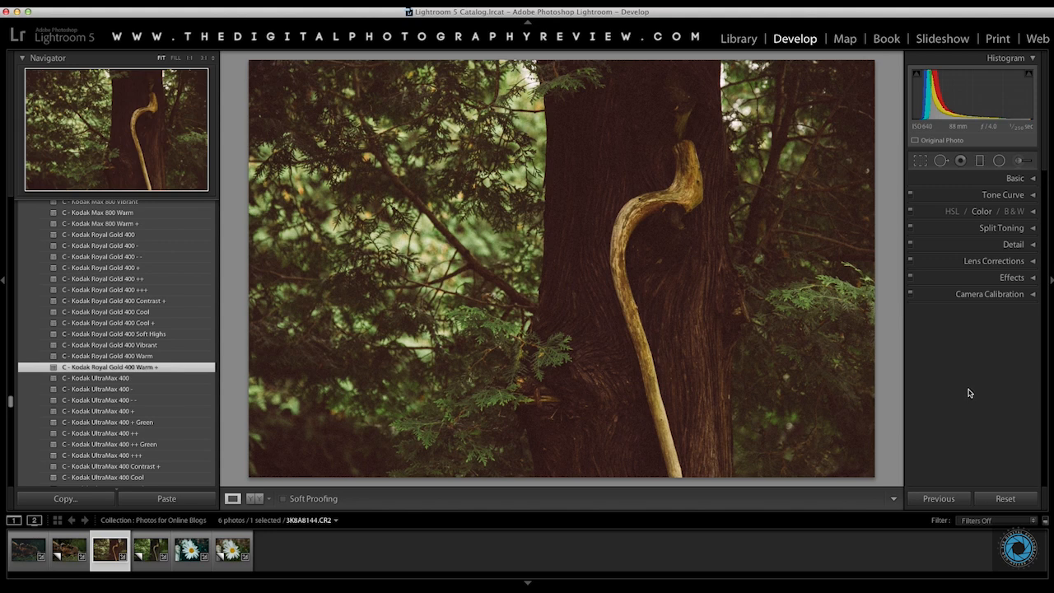
pyautogui.moveTo(968, 392)
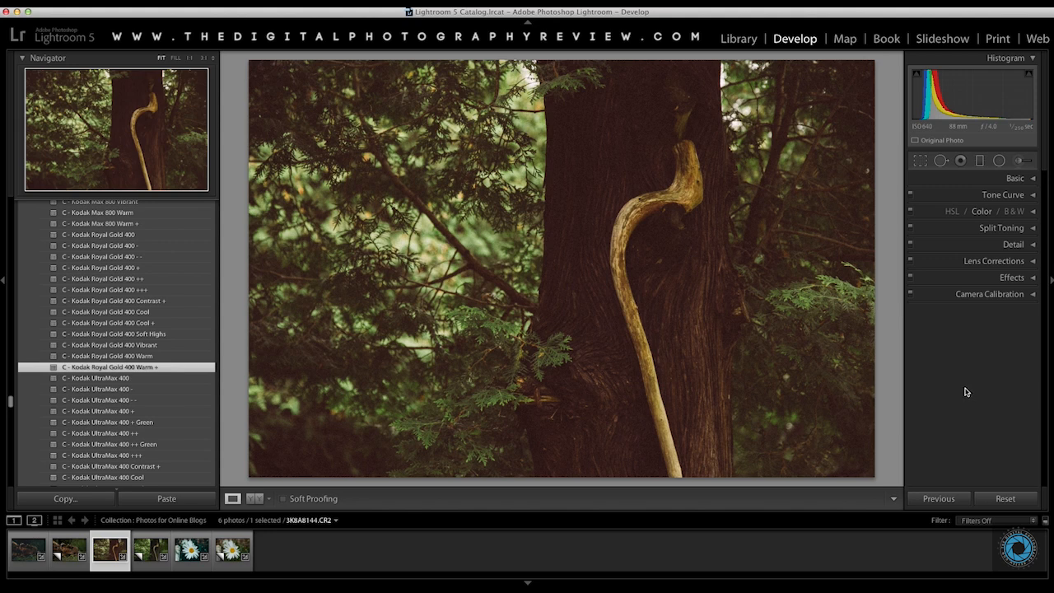
pyautogui.moveTo(77, 39)
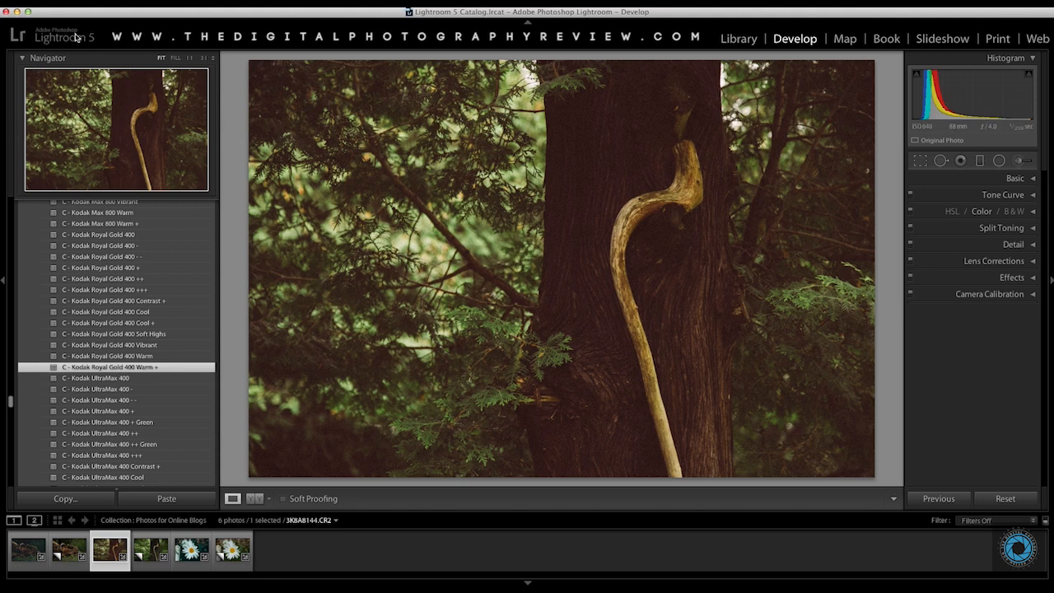
pyautogui.moveTo(9, 43)
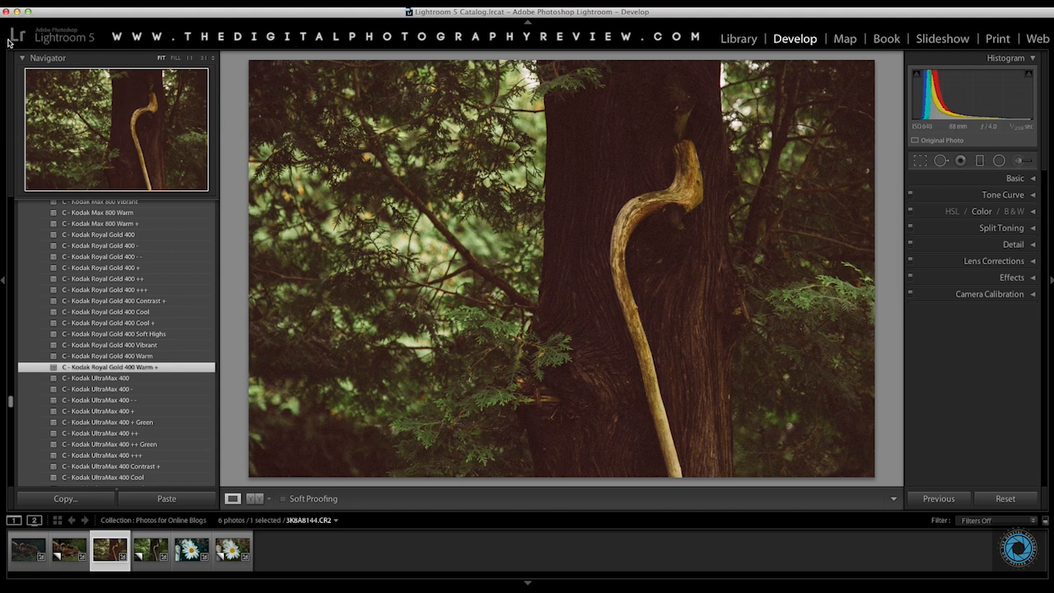
pyautogui.moveTo(8, 44)
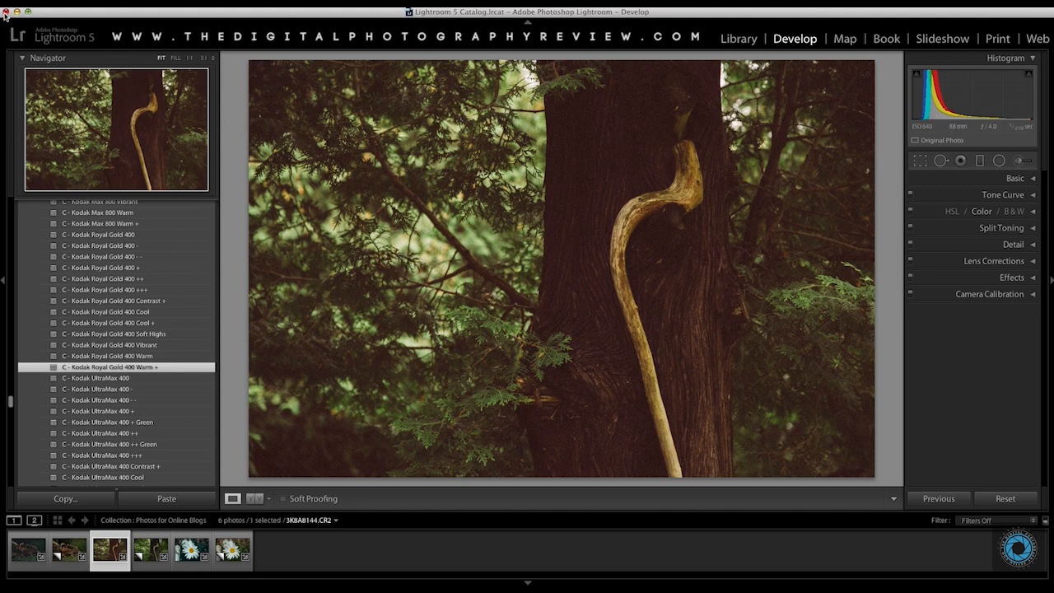